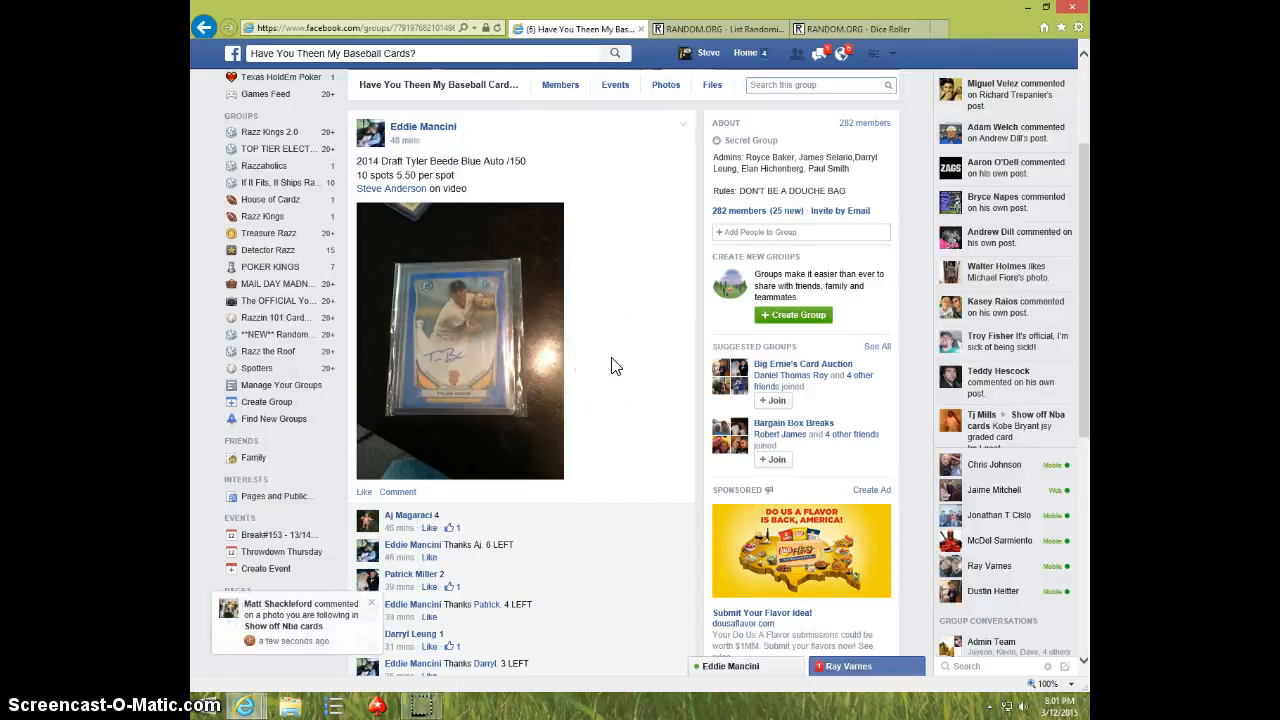
# Copy the numbered ten-spot list from the group post and post a LIVE comment beneath it.
pyautogui.scroll(-3)
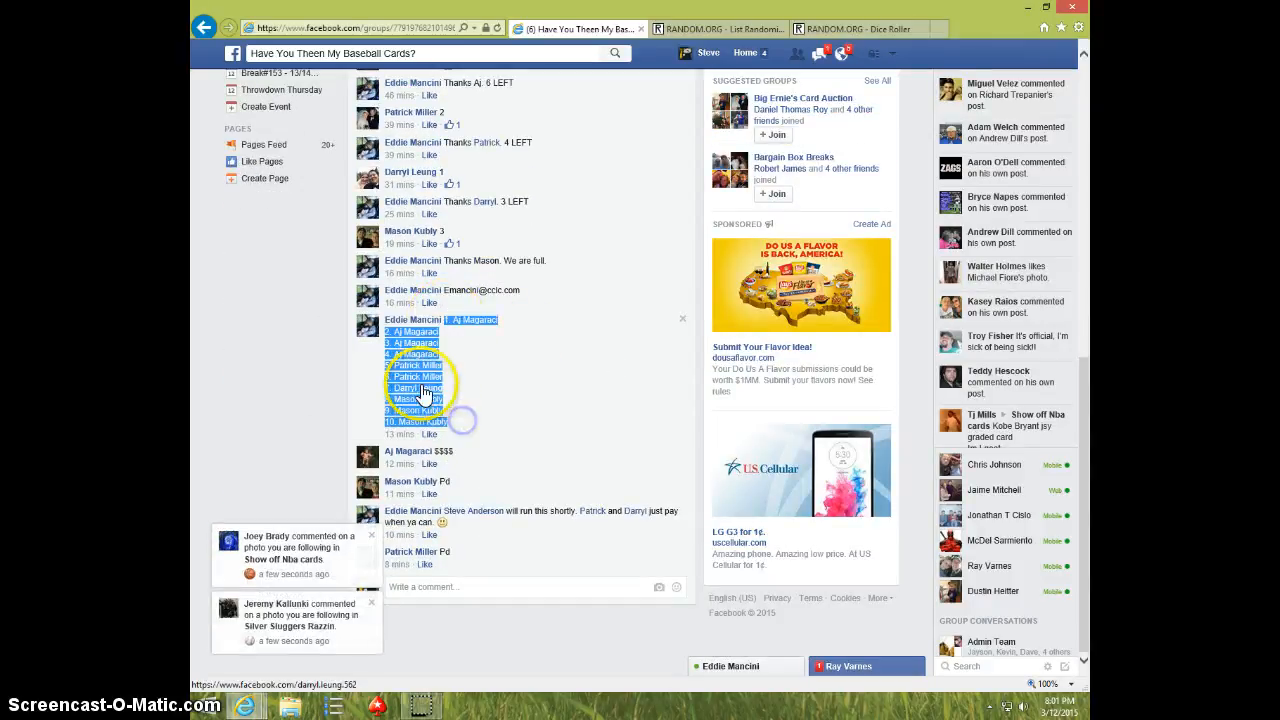
pyautogui.rightClick(420, 388)
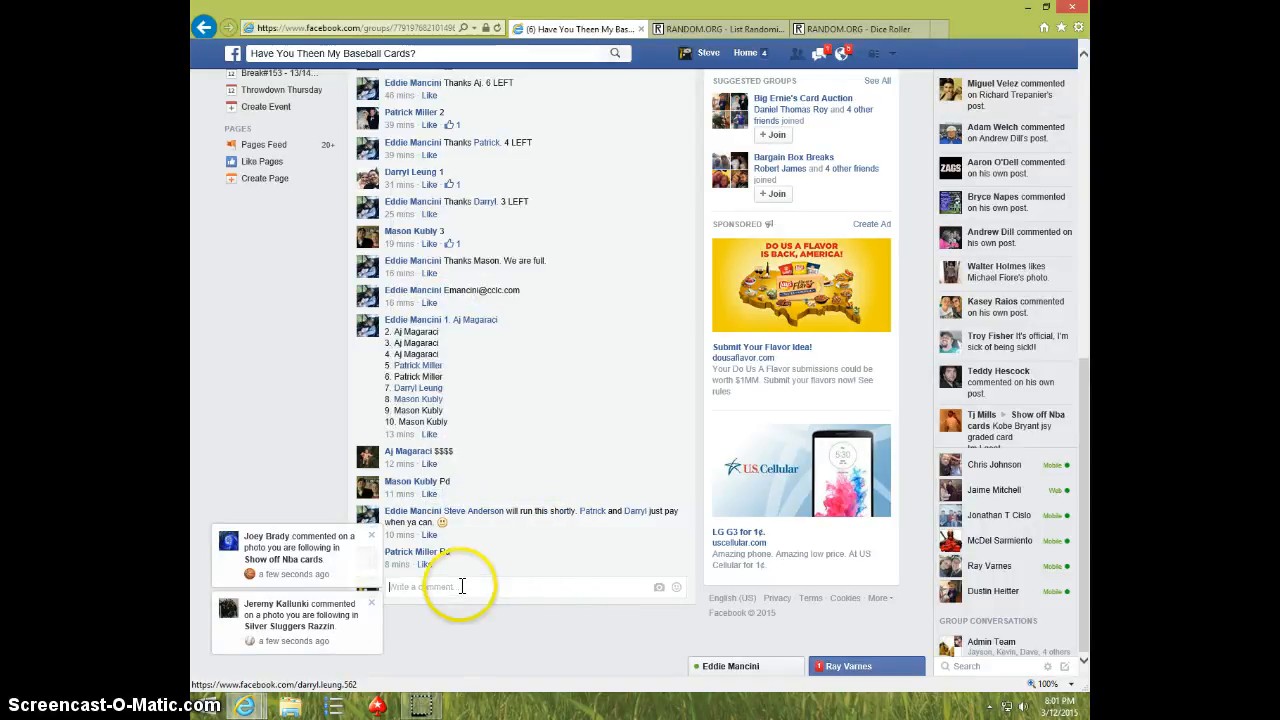
pyautogui.write('LIV')
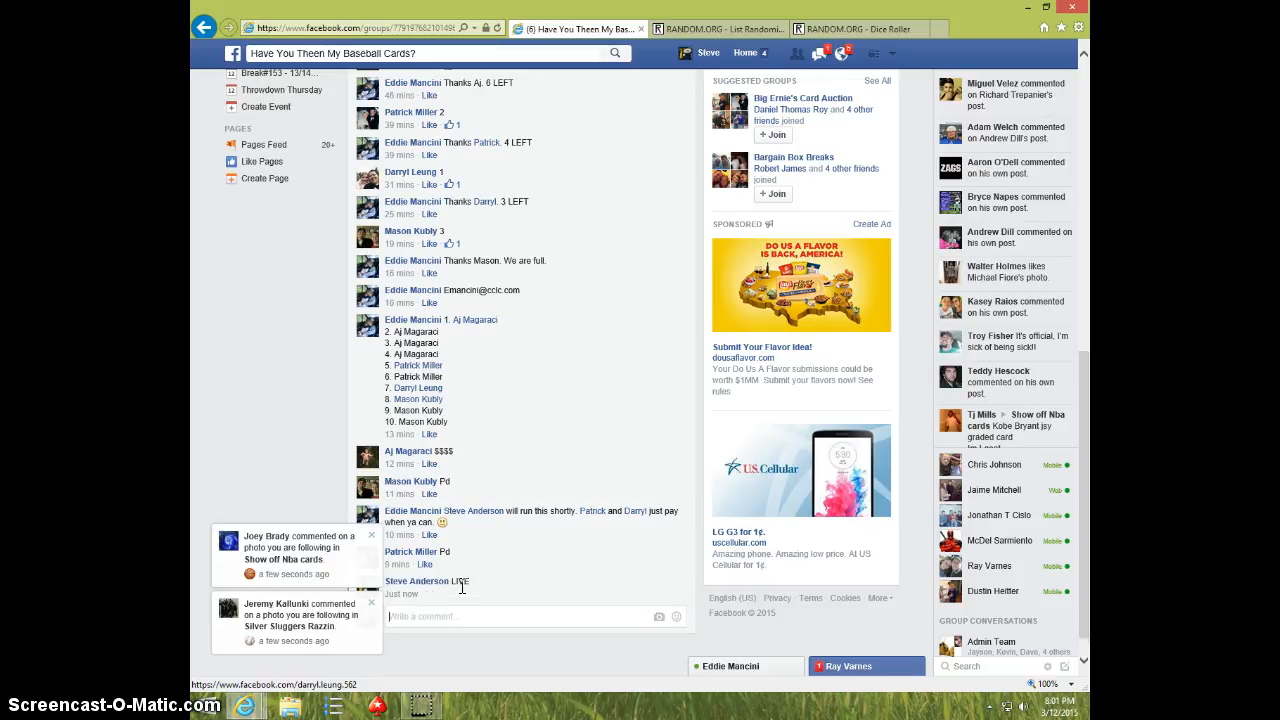
pyautogui.click(1056, 700)
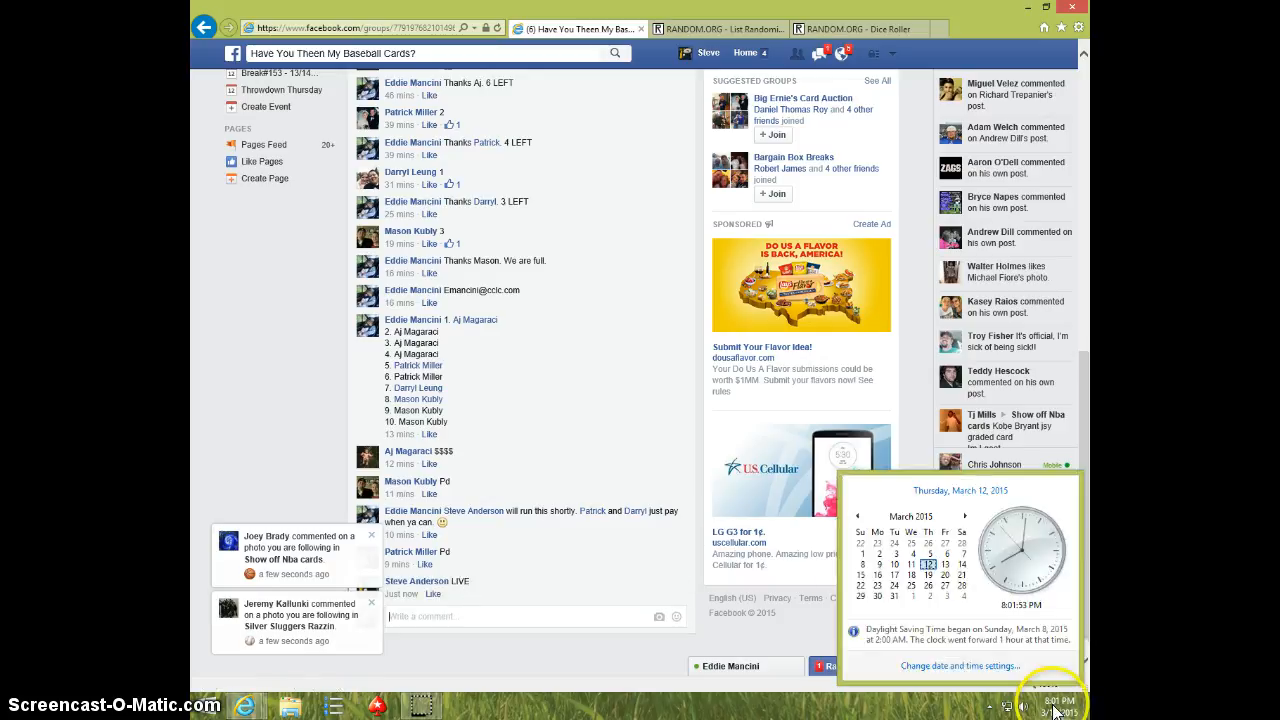
pyautogui.click(716, 28)
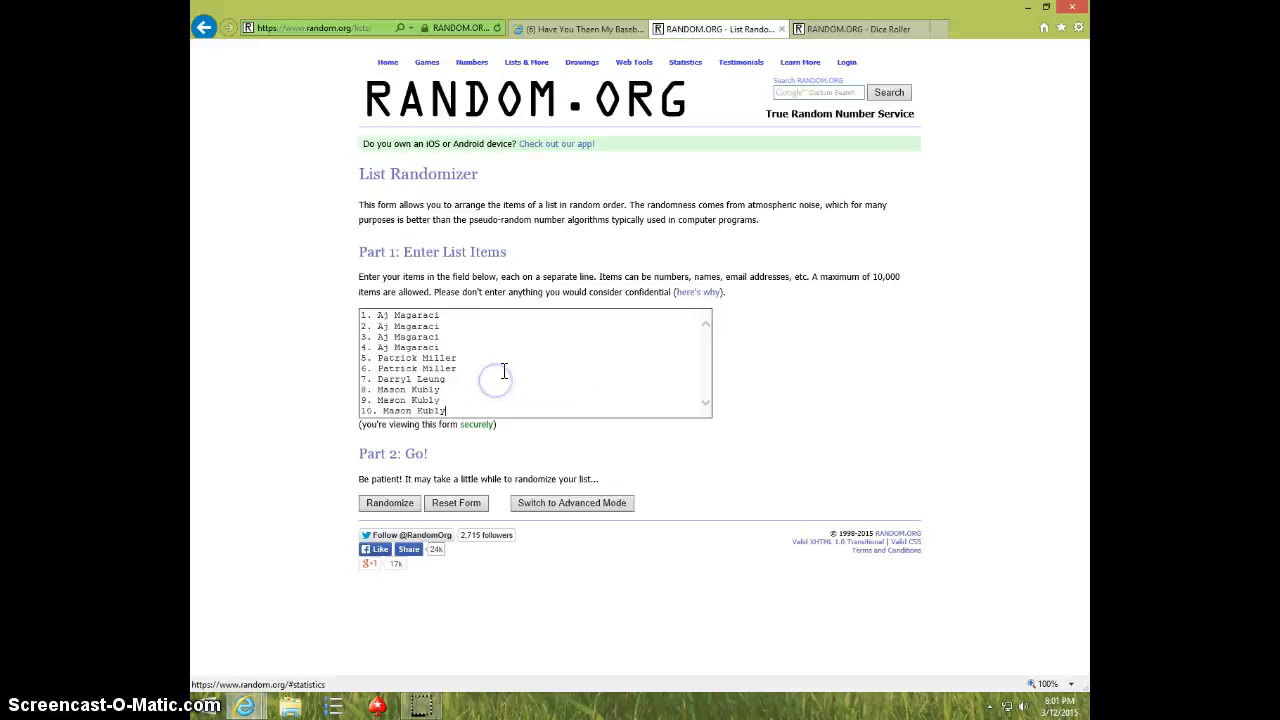
# Glance at the Dice Roller, return to the List Randomizer holding the ten spots, and check the clock.
pyautogui.click(858, 28)
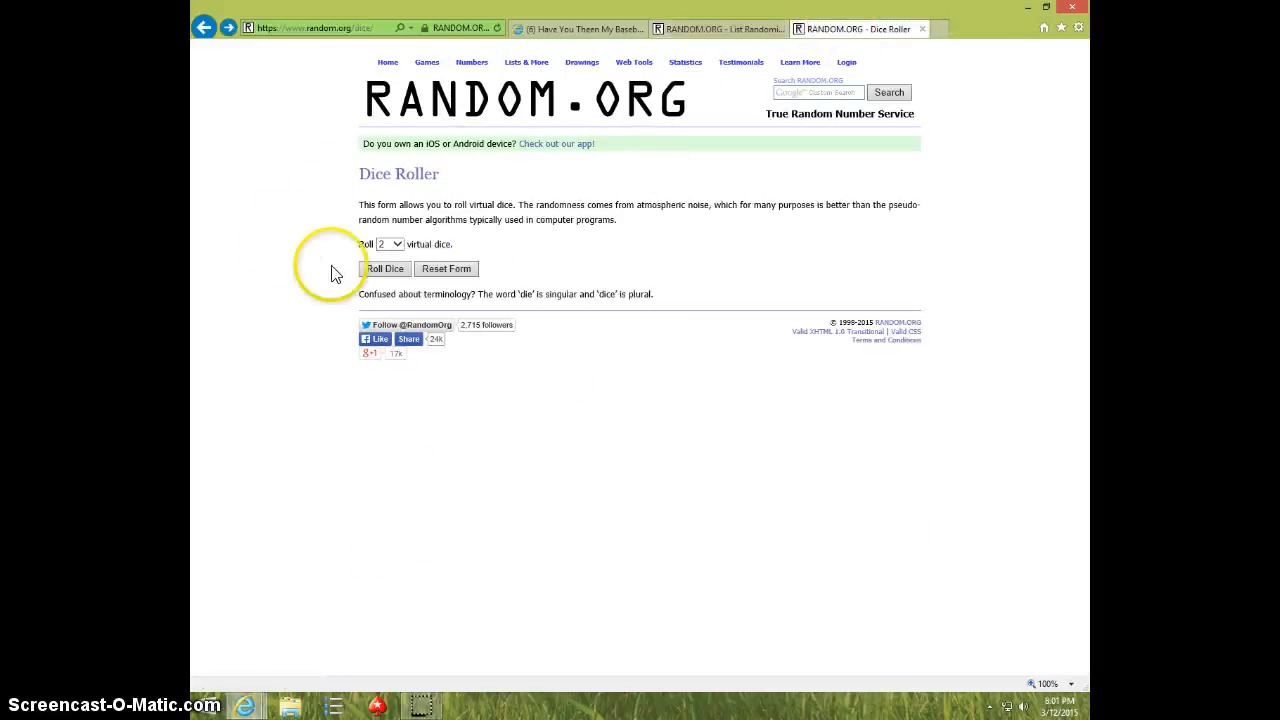
pyautogui.click(384, 268)
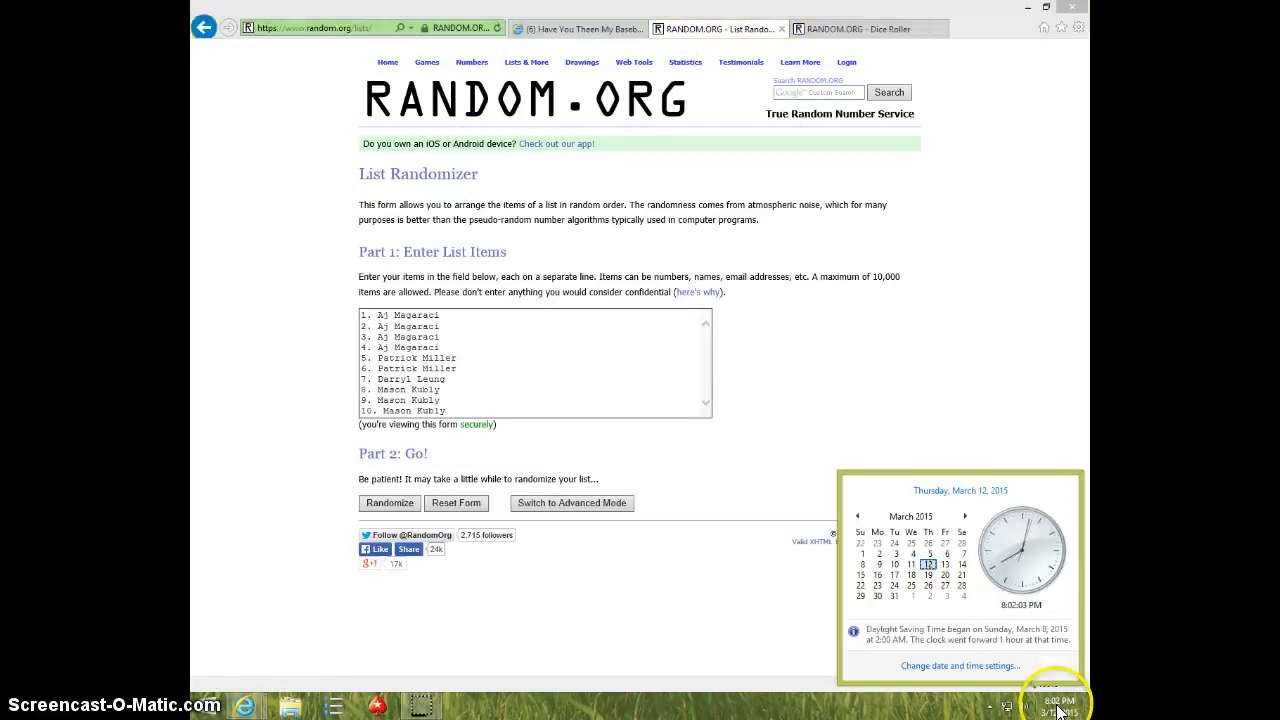
pyautogui.click(388, 504)
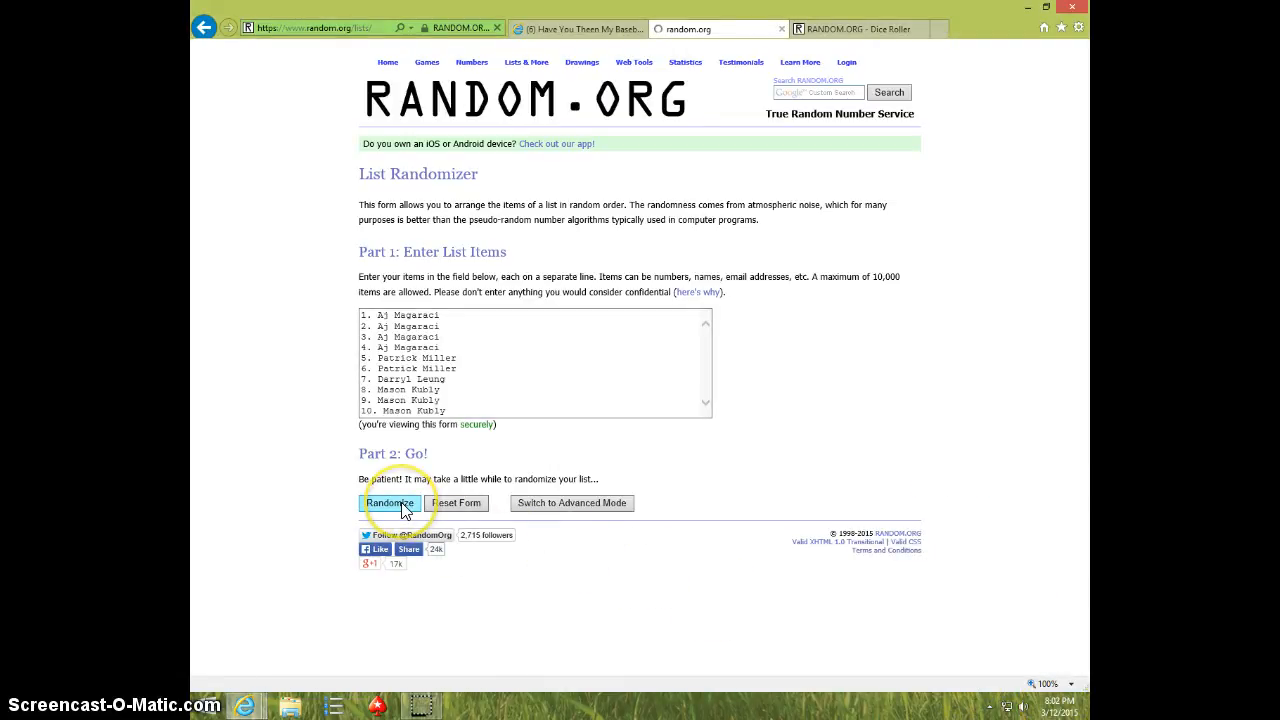
# Randomize the ten-spot list, then shuffle it again until it has been randomized 7 times.
pyautogui.click(390, 502)
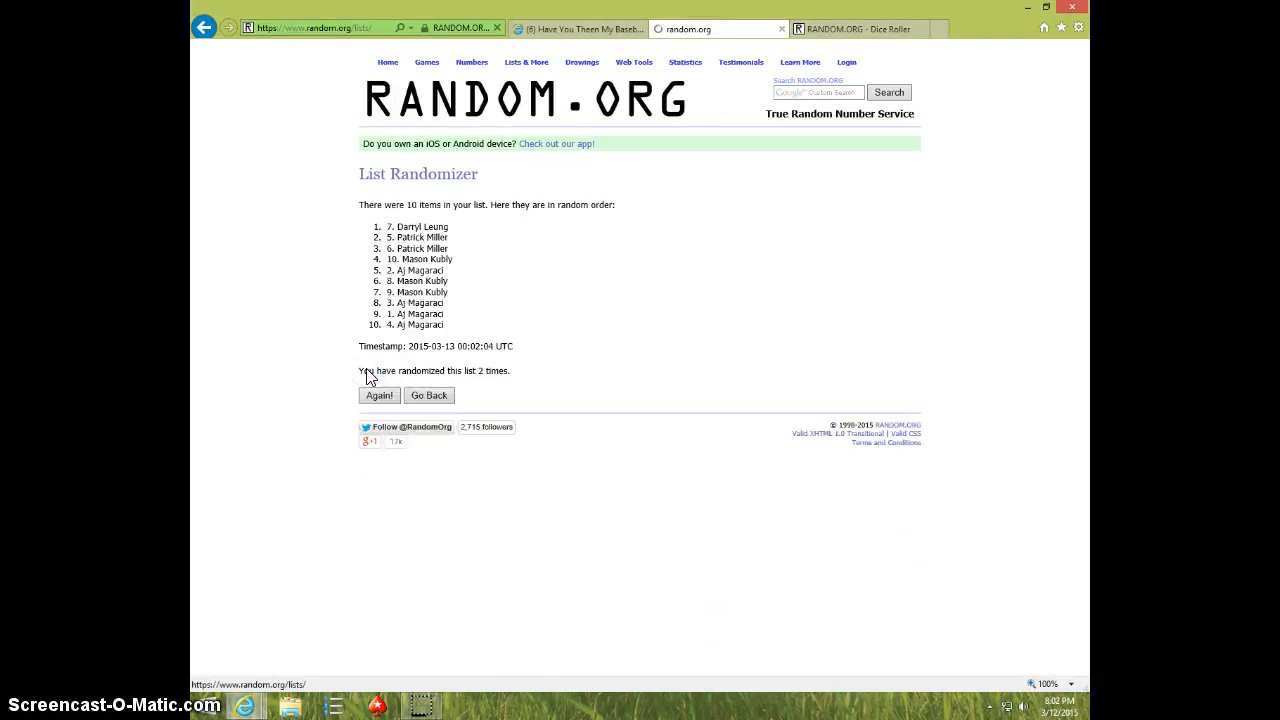
pyautogui.click(380, 396)
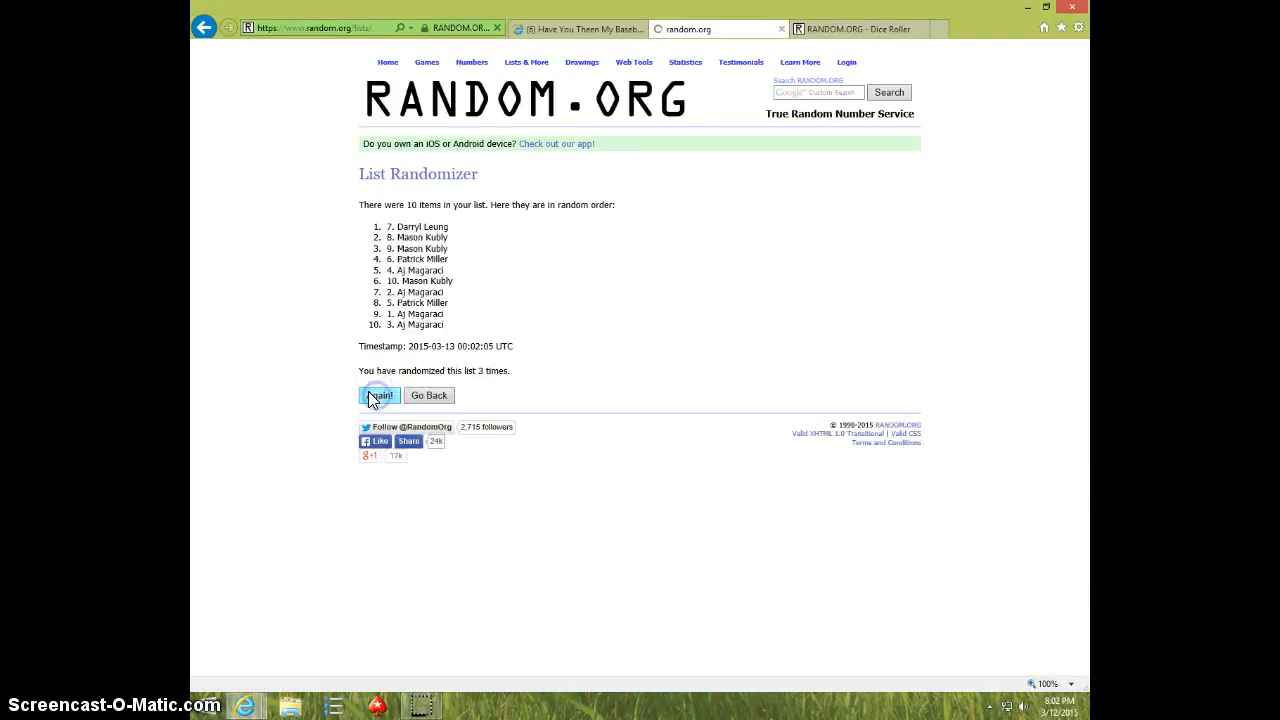
pyautogui.click(380, 396)
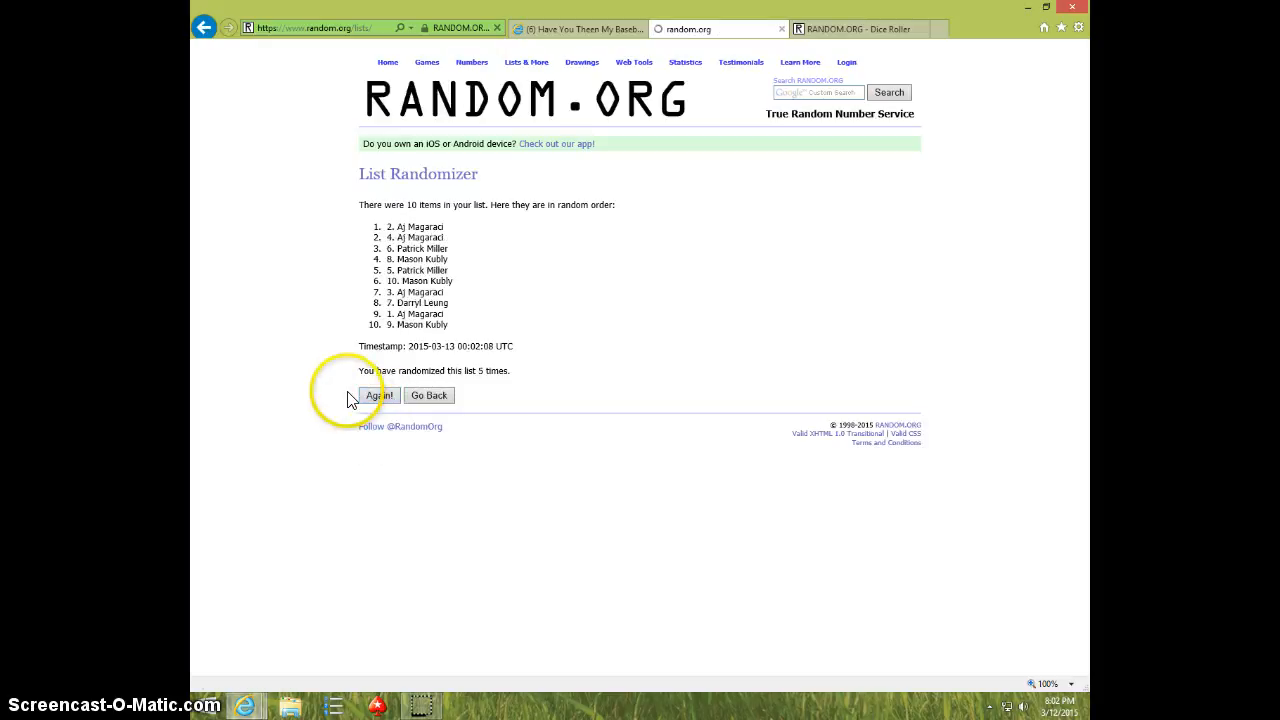
pyautogui.click(380, 396)
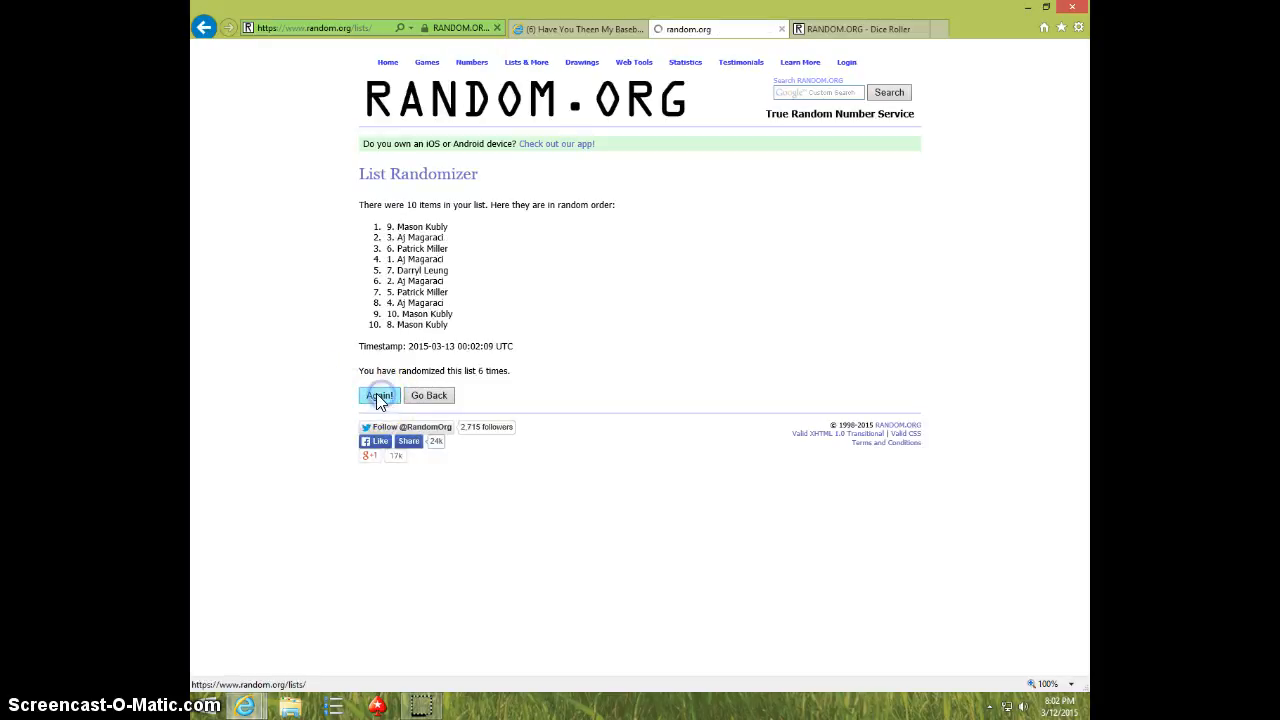
pyautogui.click(380, 396)
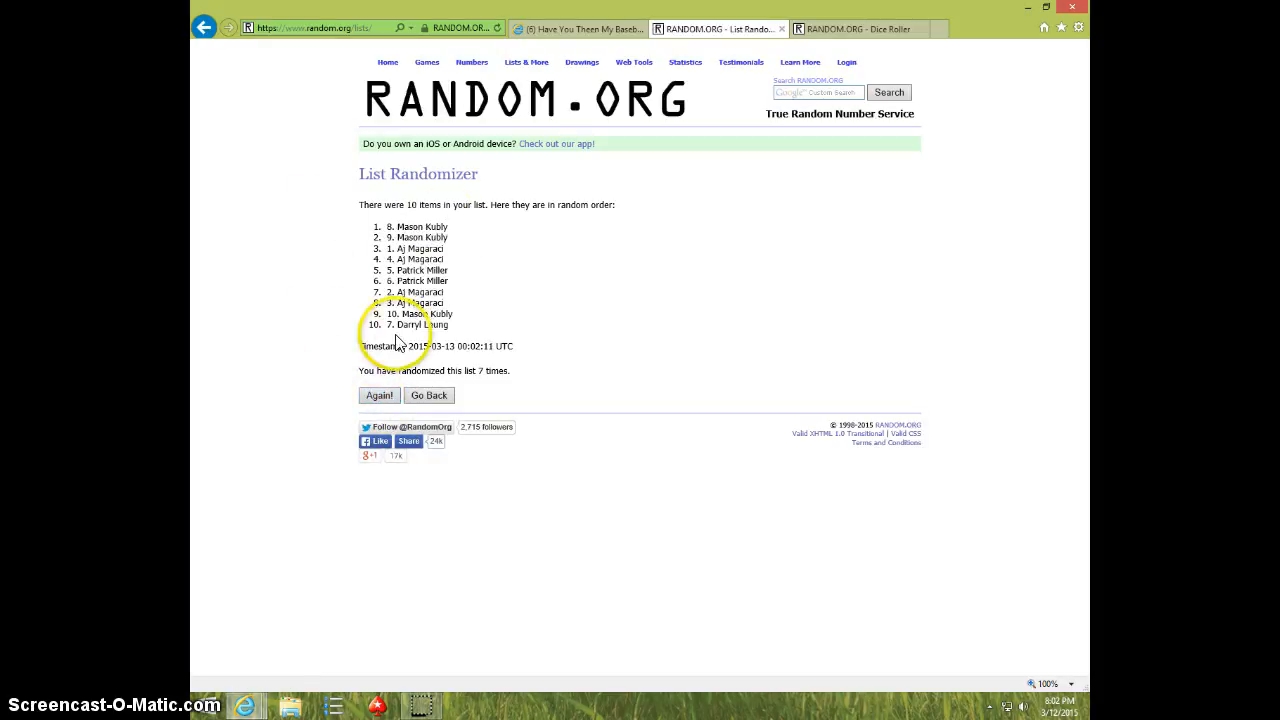
# Check the dice roll result, then randomize the spot list an eighth time and note the current time.
pyautogui.click(850, 28)
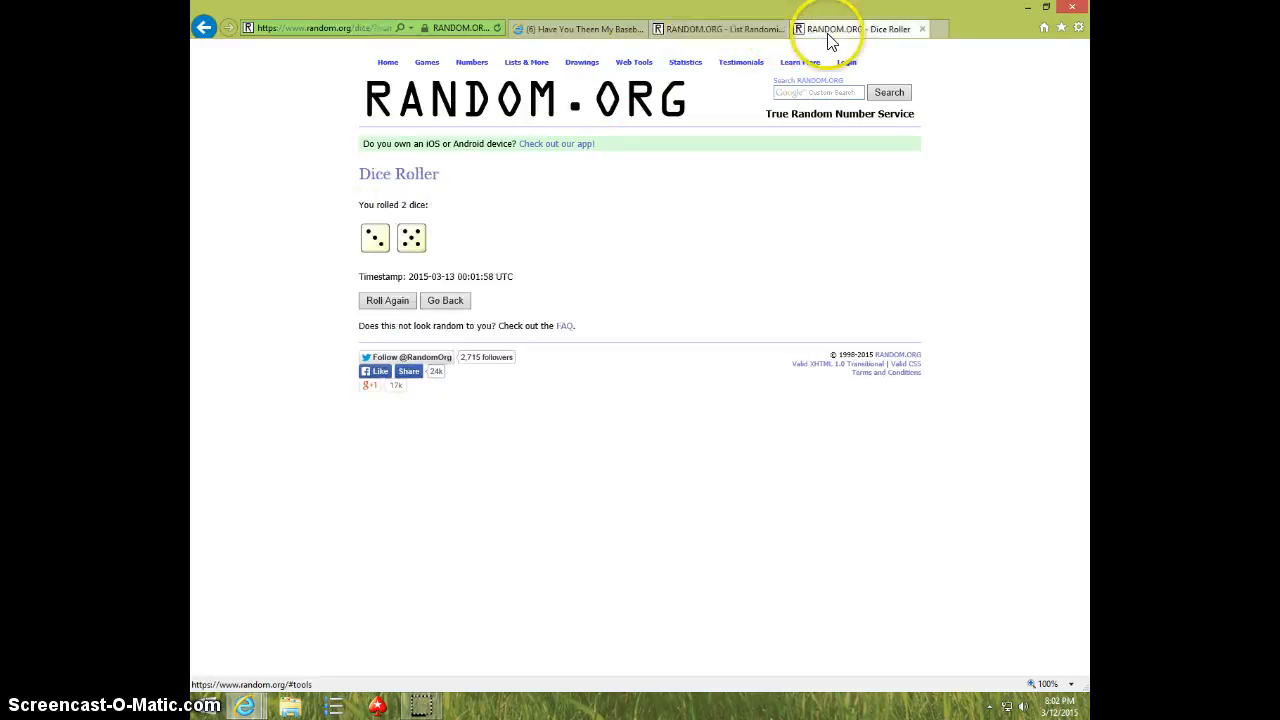
pyautogui.click(716, 28)
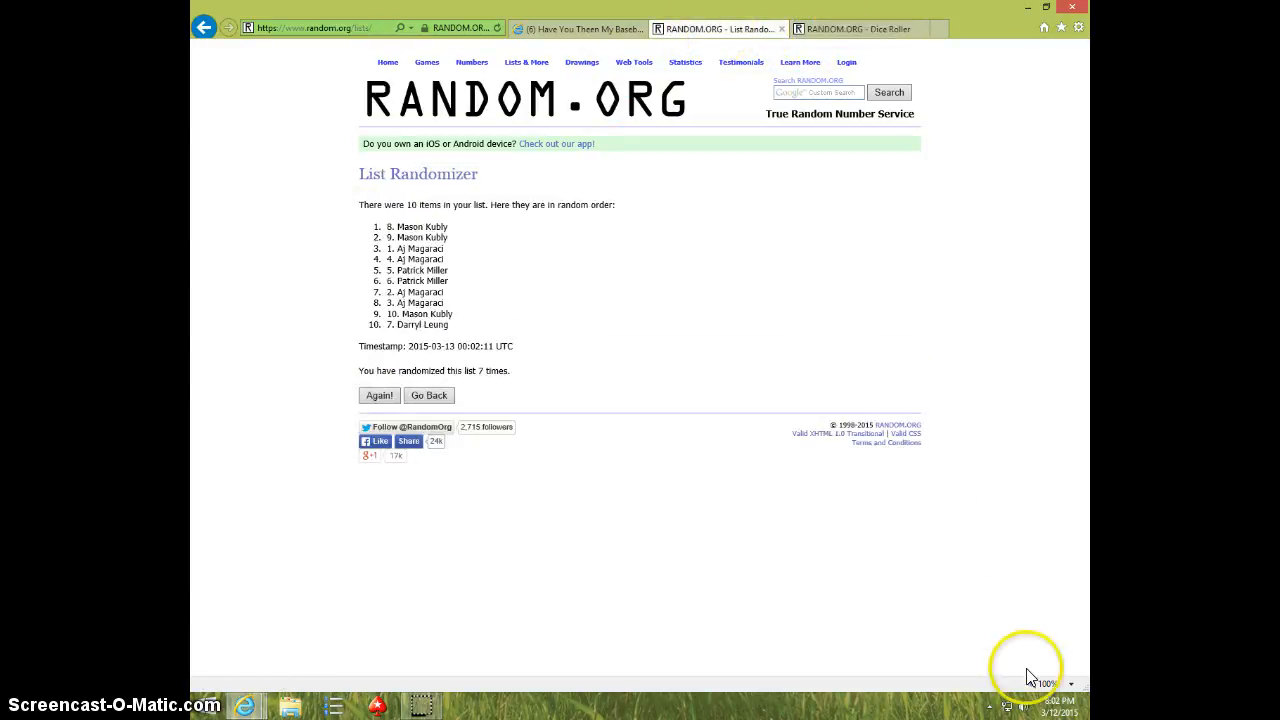
pyautogui.click(1040, 708)
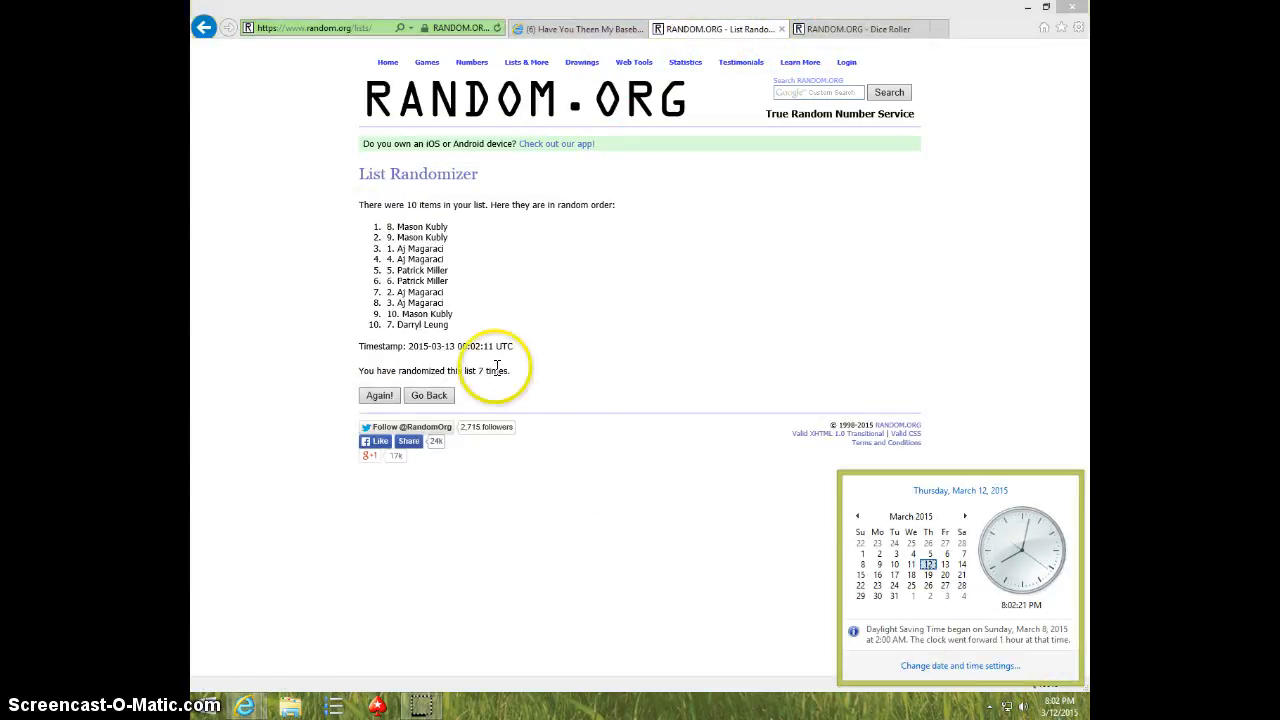
pyautogui.click(380, 396)
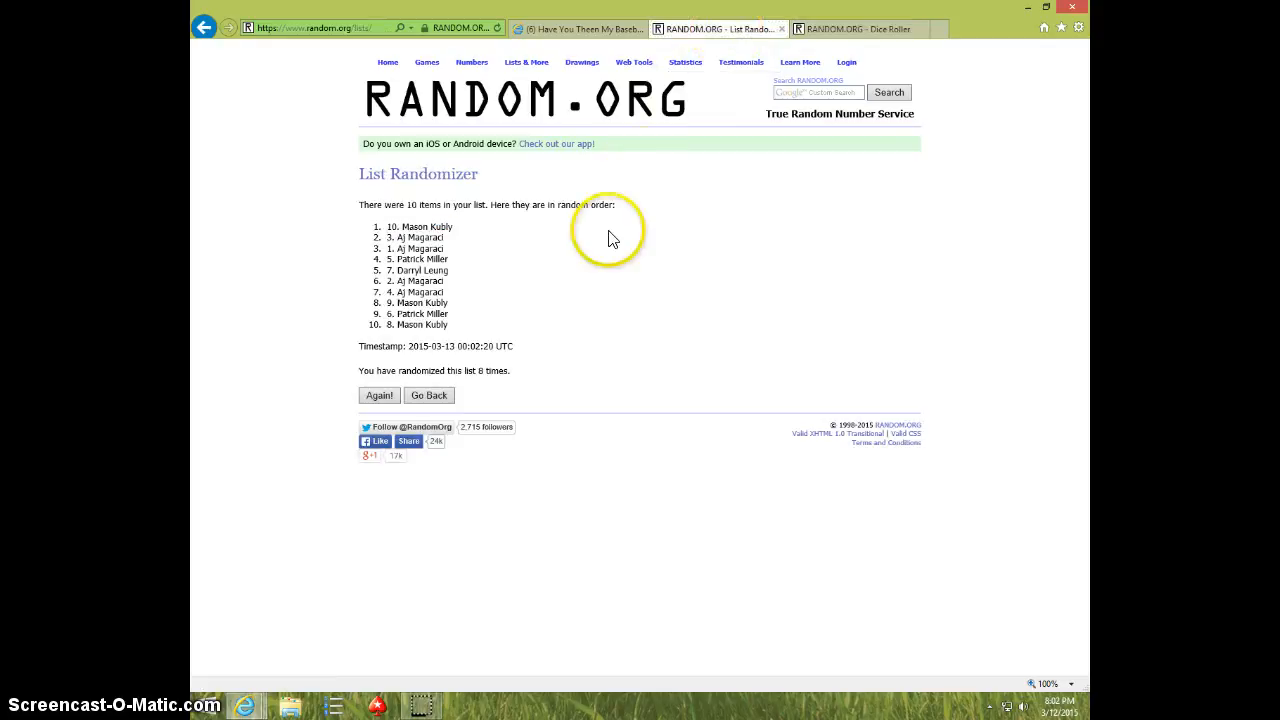
pyautogui.click(1060, 700)
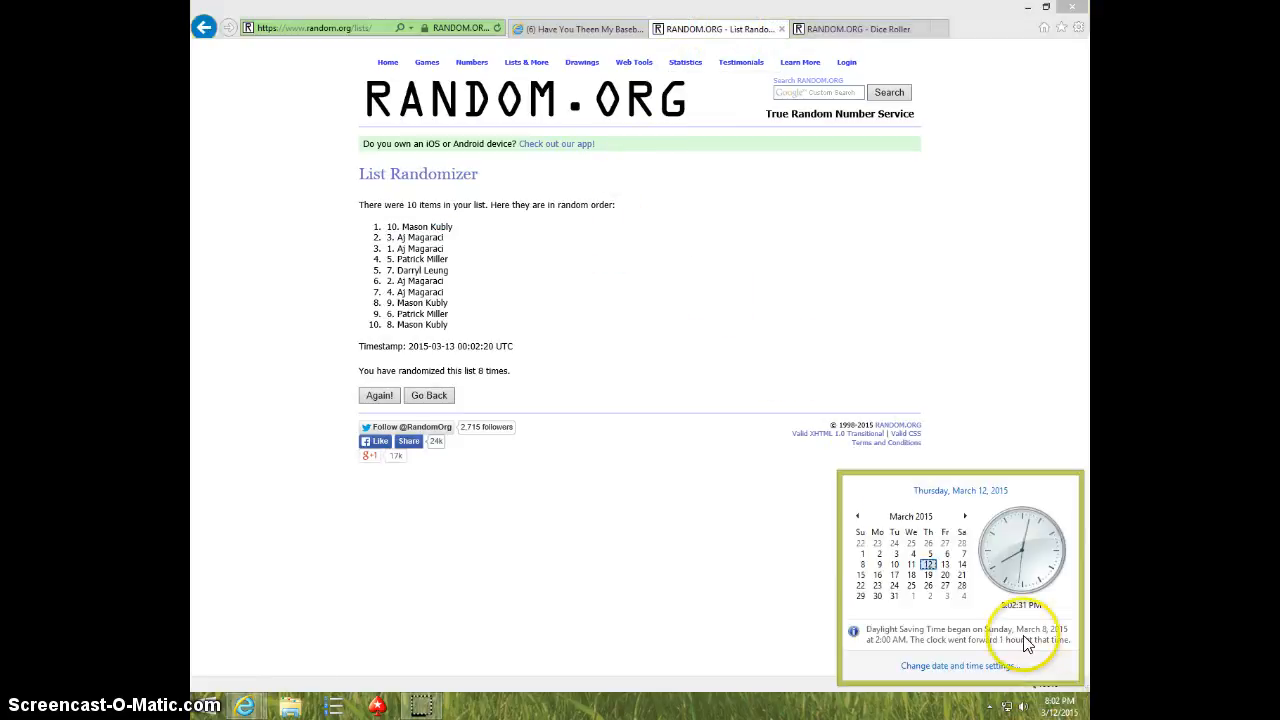
# Return to the Facebook post and add a DONE comment below the LIVE comment, noting the time.
pyautogui.click(580, 28)
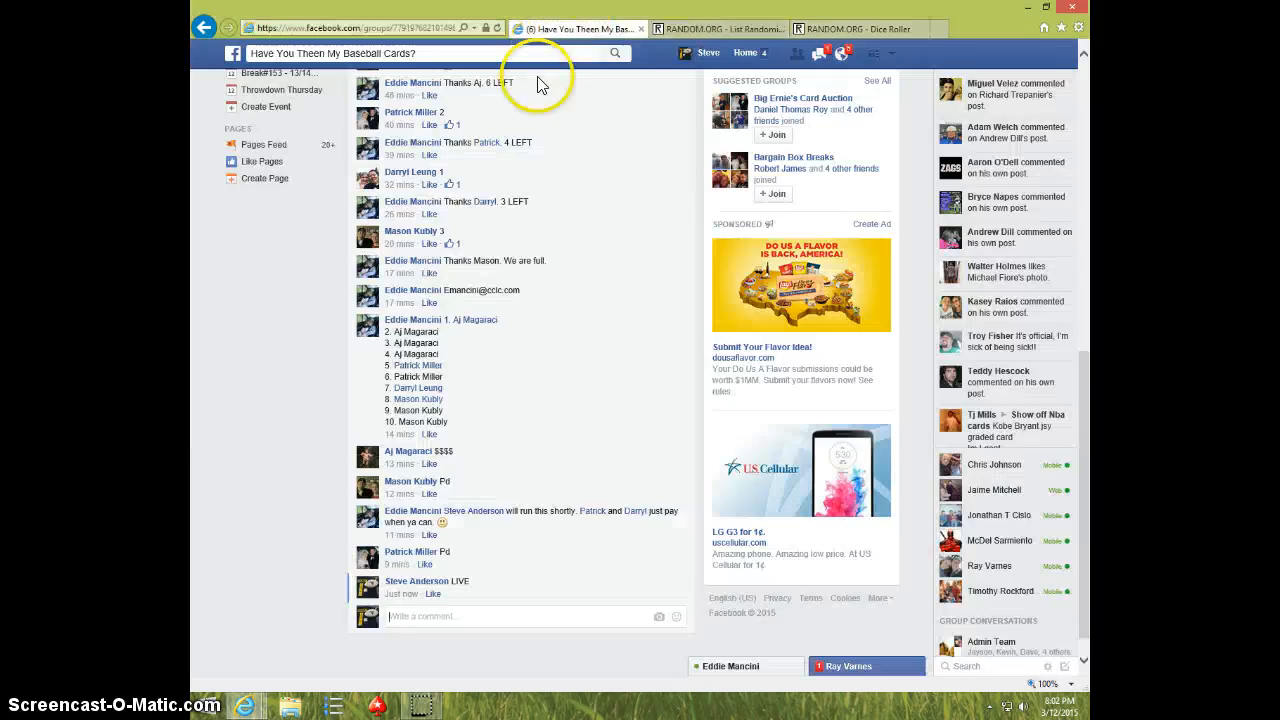
pyautogui.write('DO')
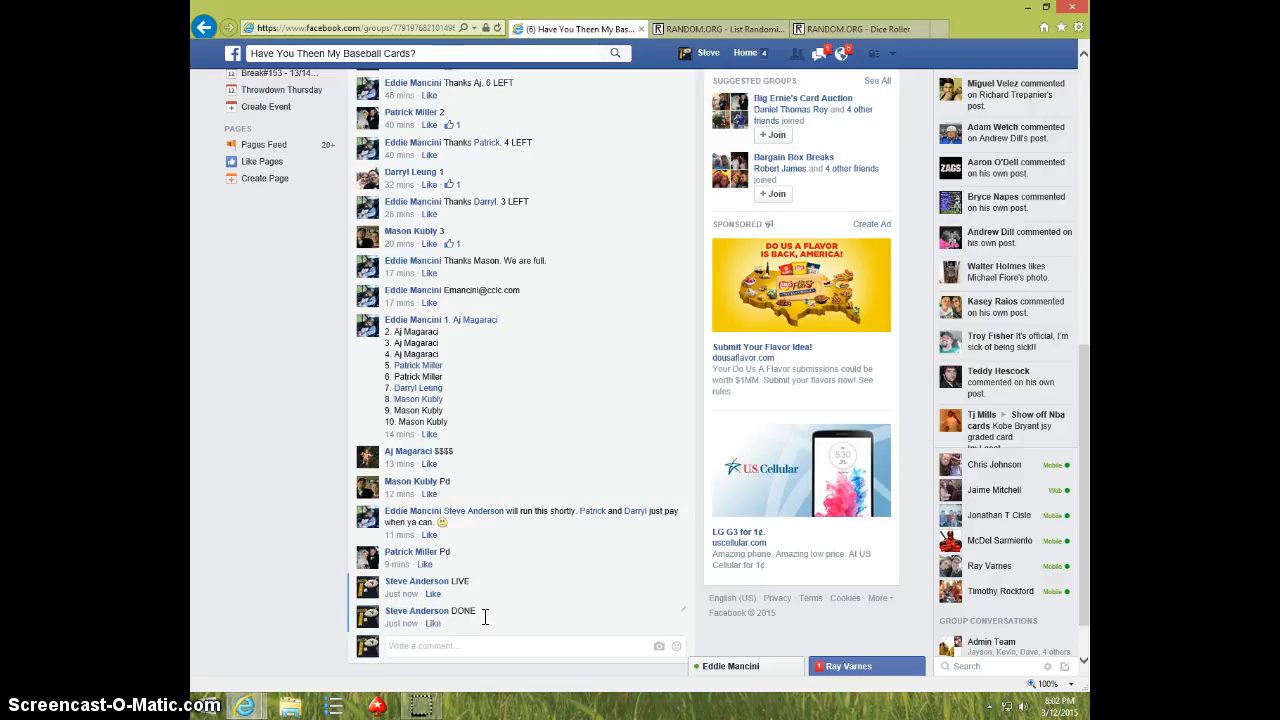
pyautogui.click(1060, 704)
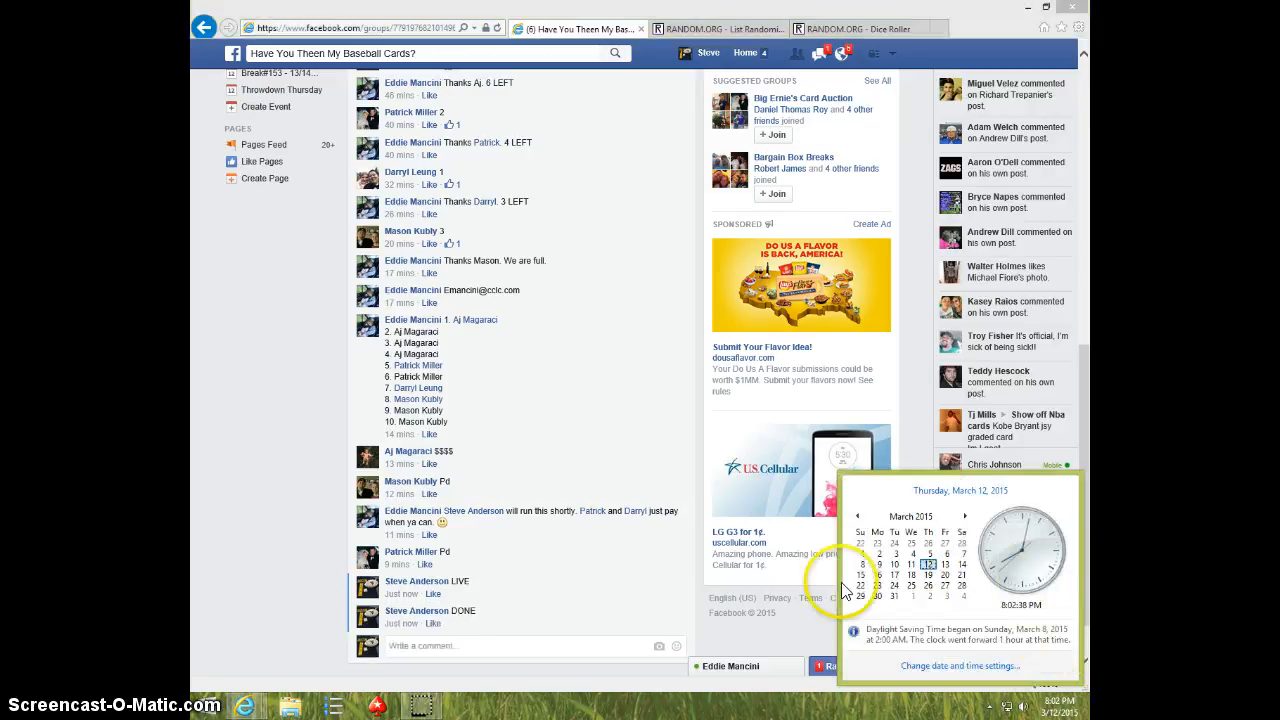